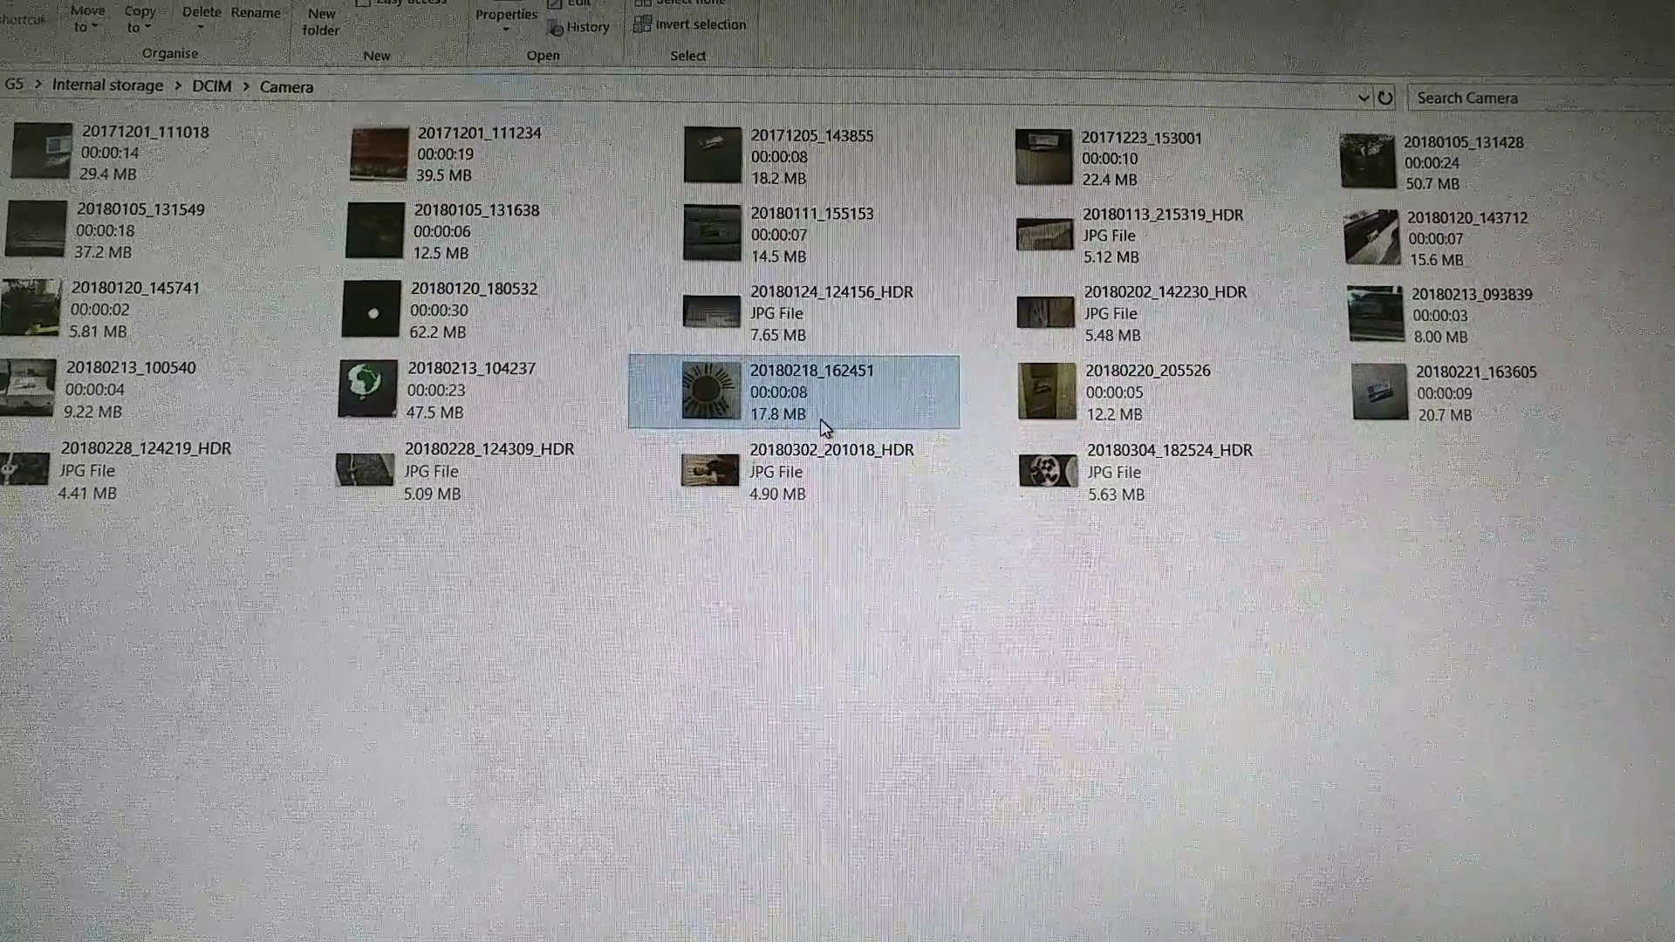
pyautogui.moveTo(823, 417)
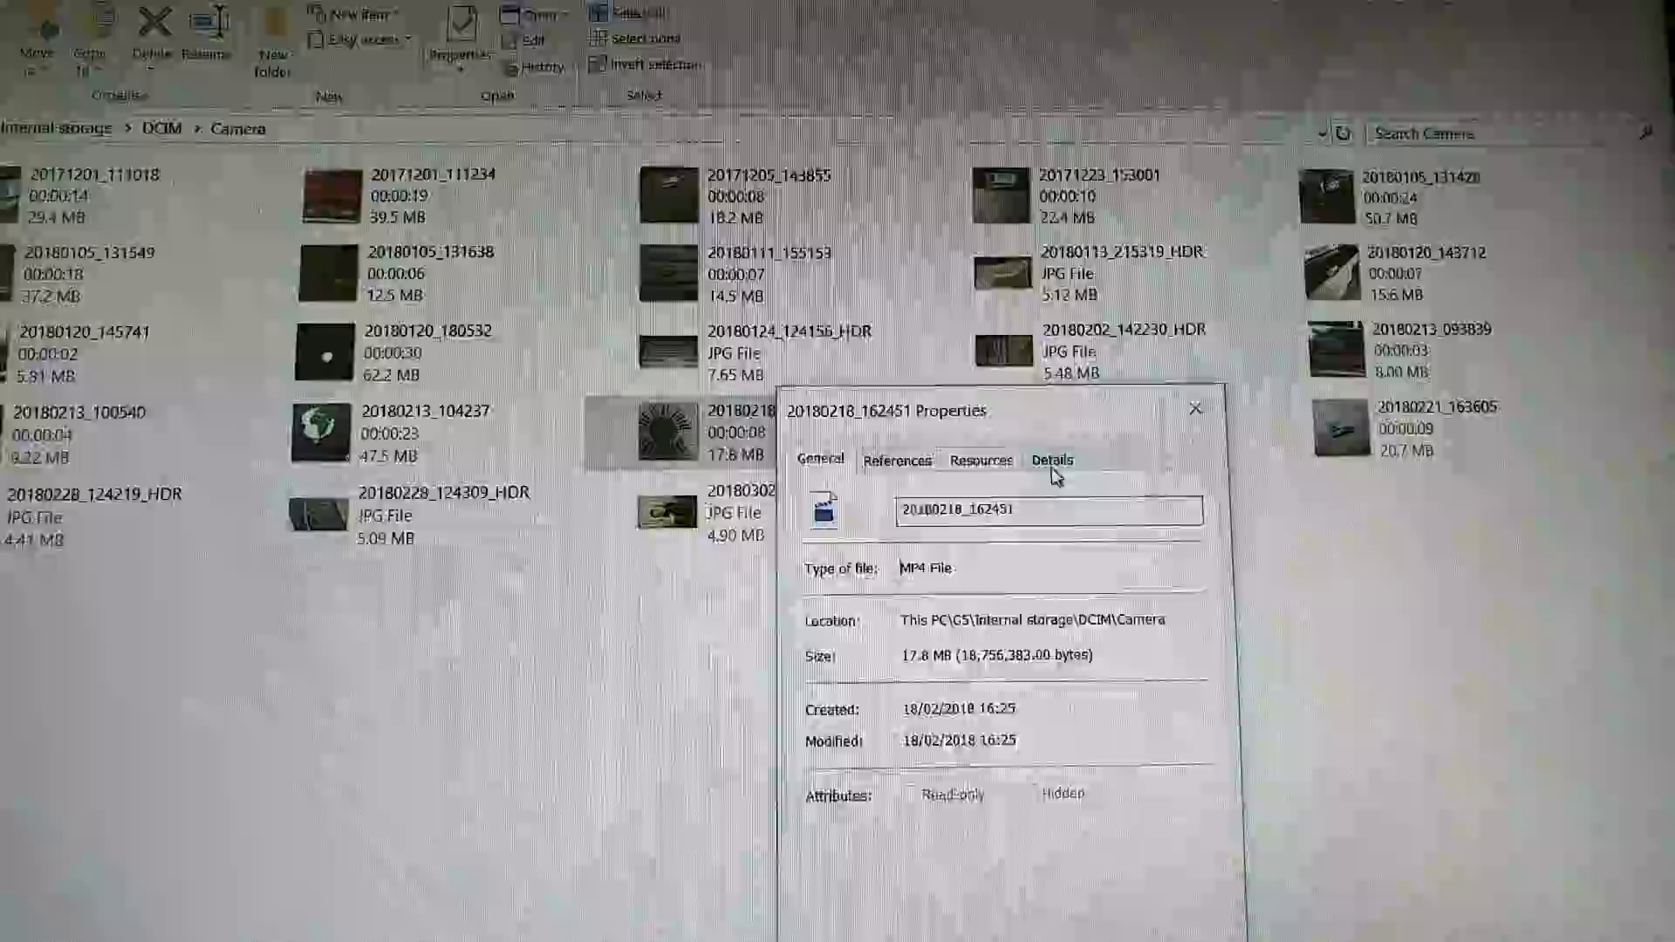
# Show the Details tab for 20180218_162451.mp4 (17.8 MB, 8 seconds, created 18/02/2018)
pyautogui.click(1051, 460)
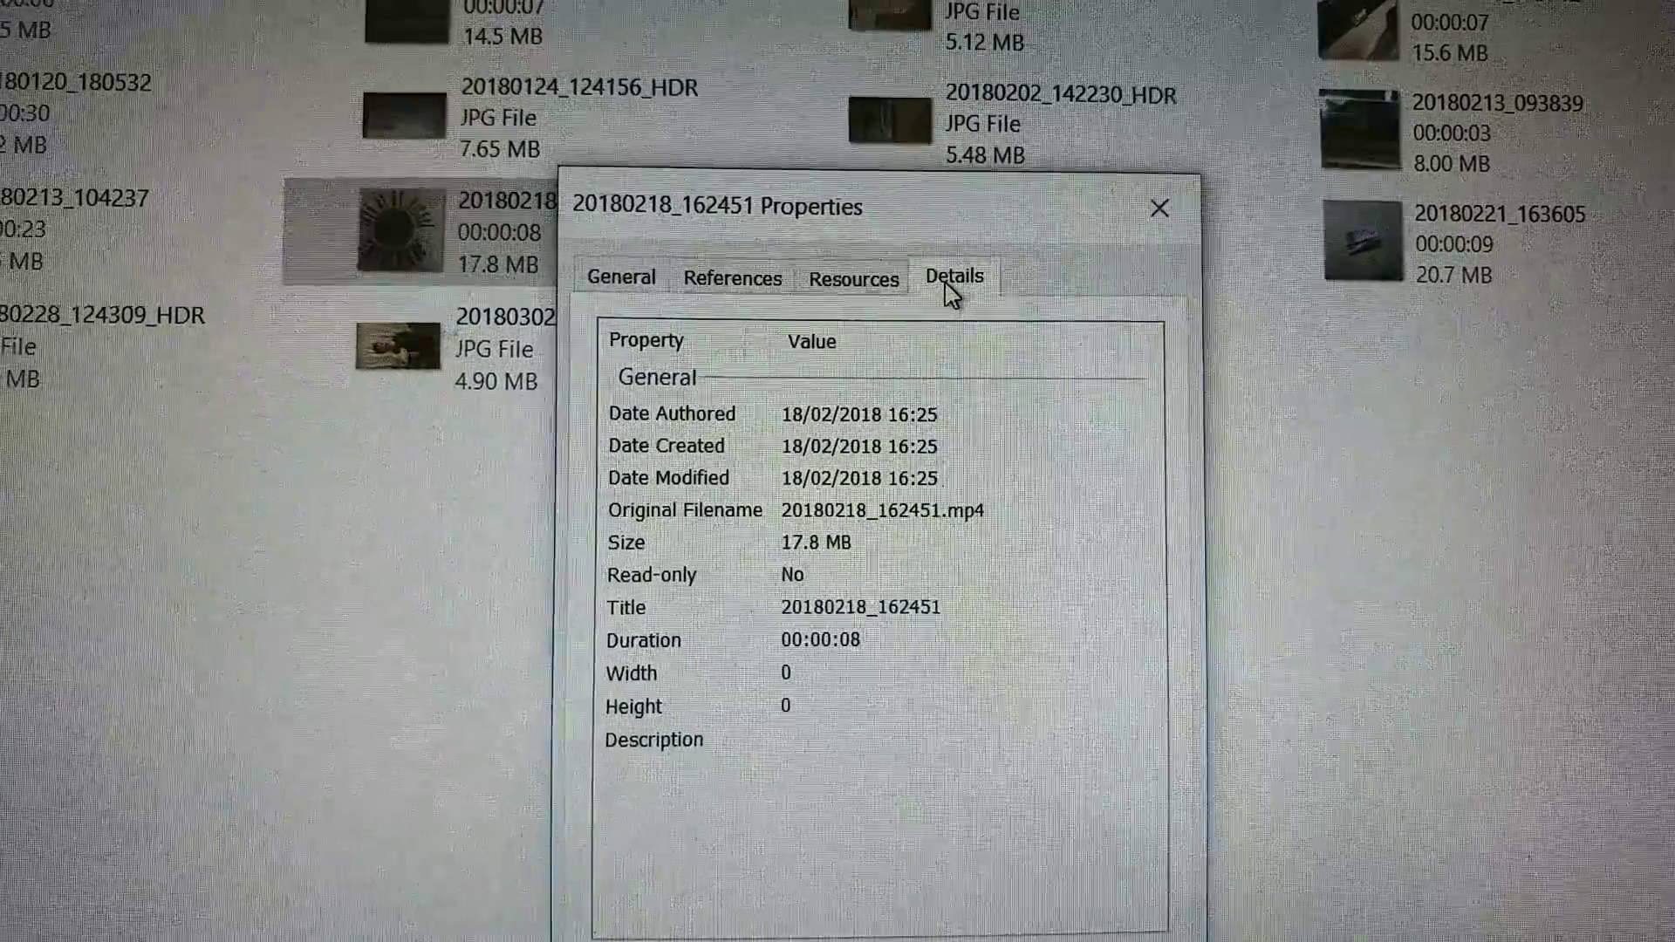
pyautogui.click(1161, 208)
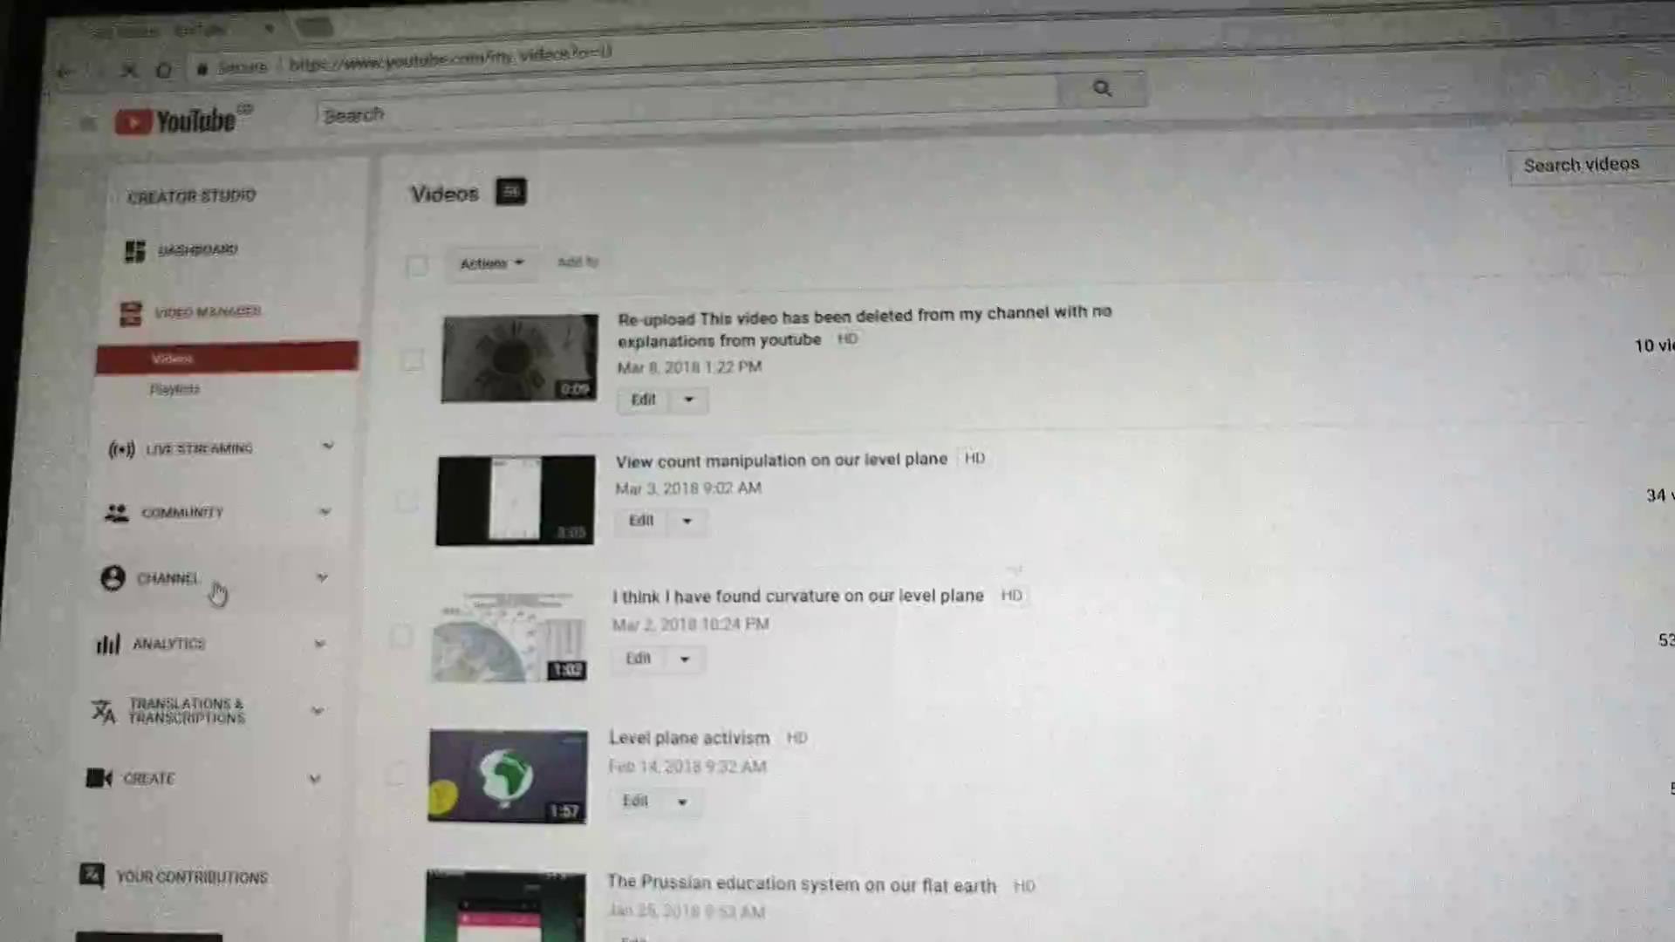
# Go to the channel's Status and features page from the Videos list
pyautogui.click(172, 578)
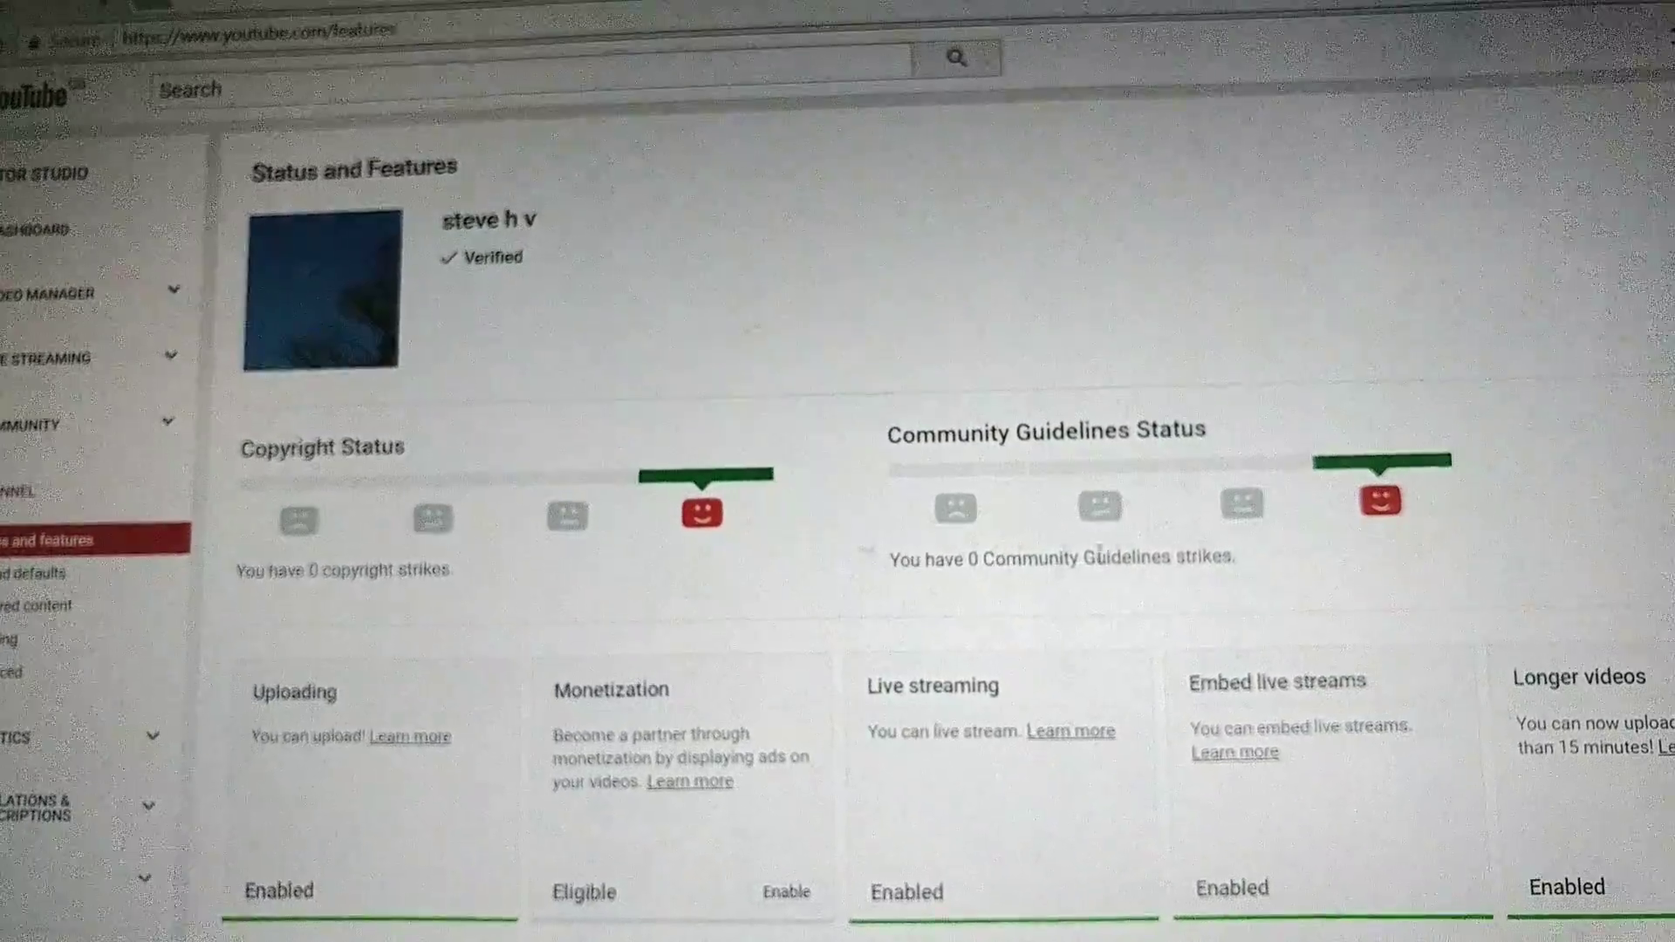
# Scroll through Status and features, confirming 0 copyright and 0 Community Guidelines strikes
pyautogui.scroll(-3)
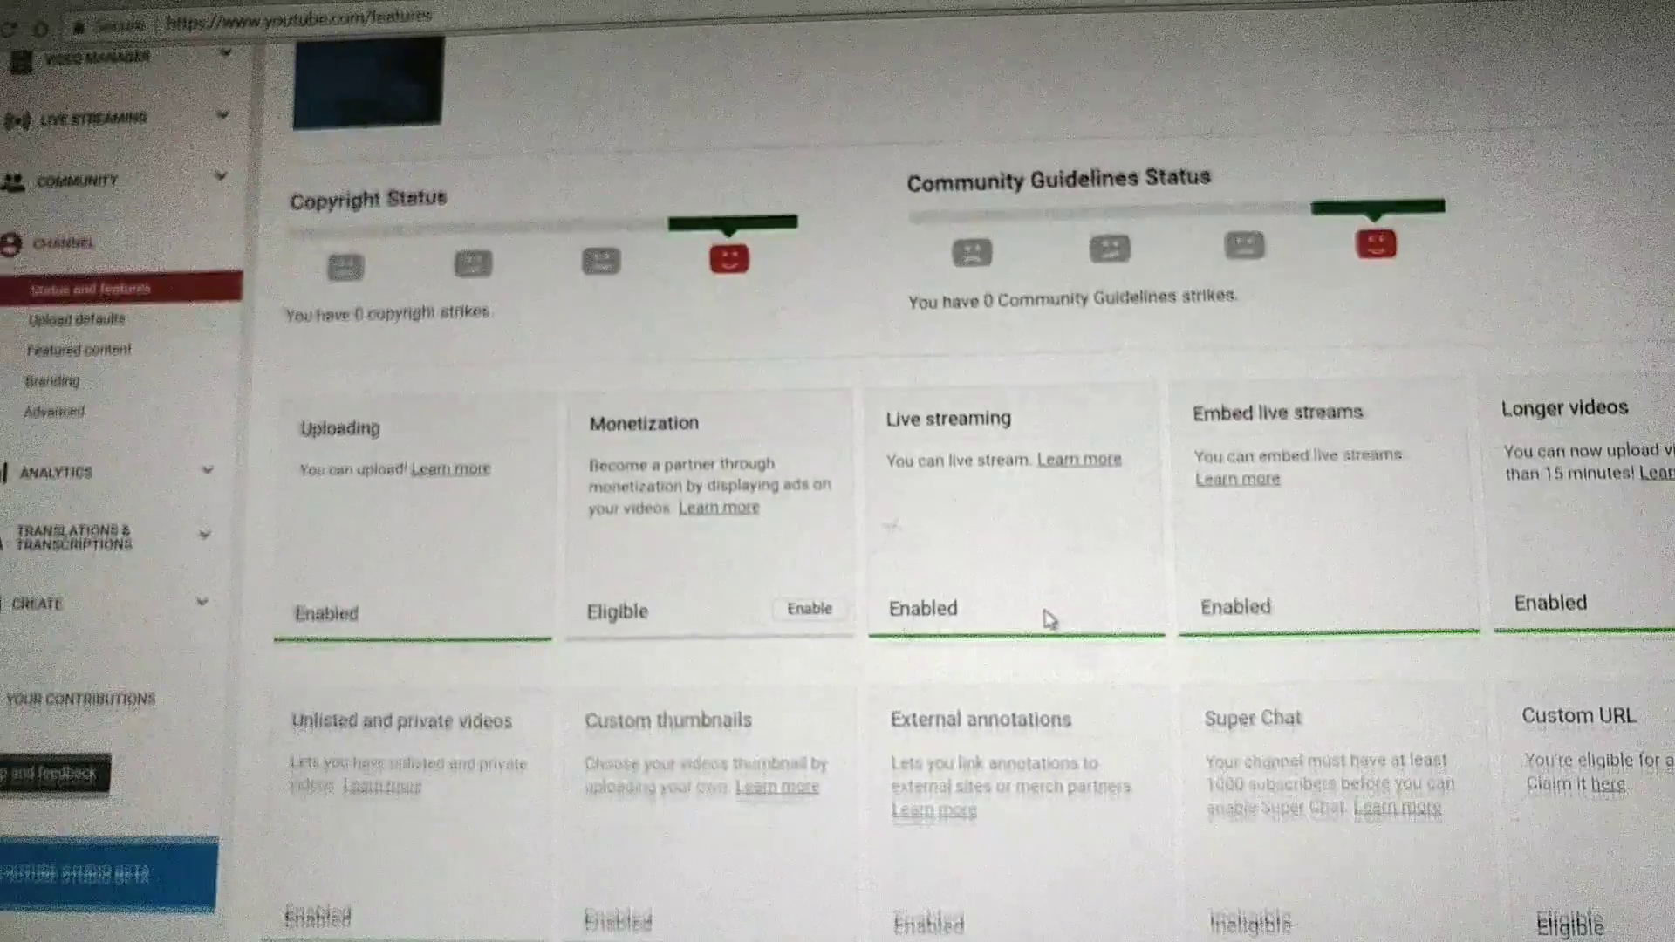
pyautogui.scroll(3)
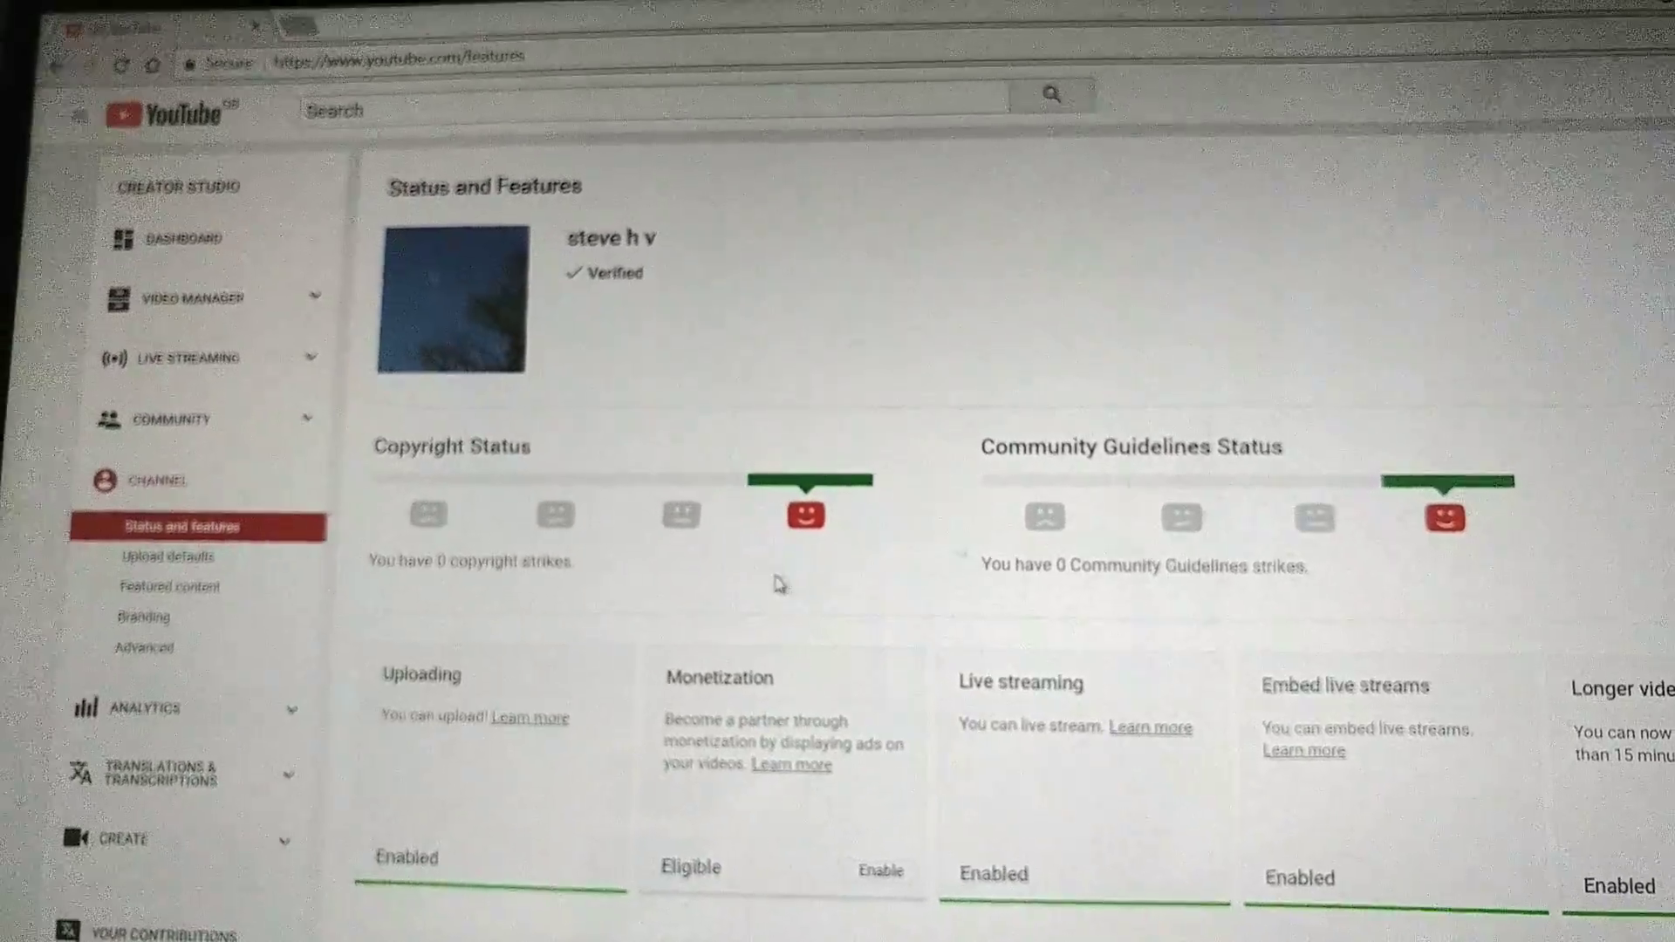